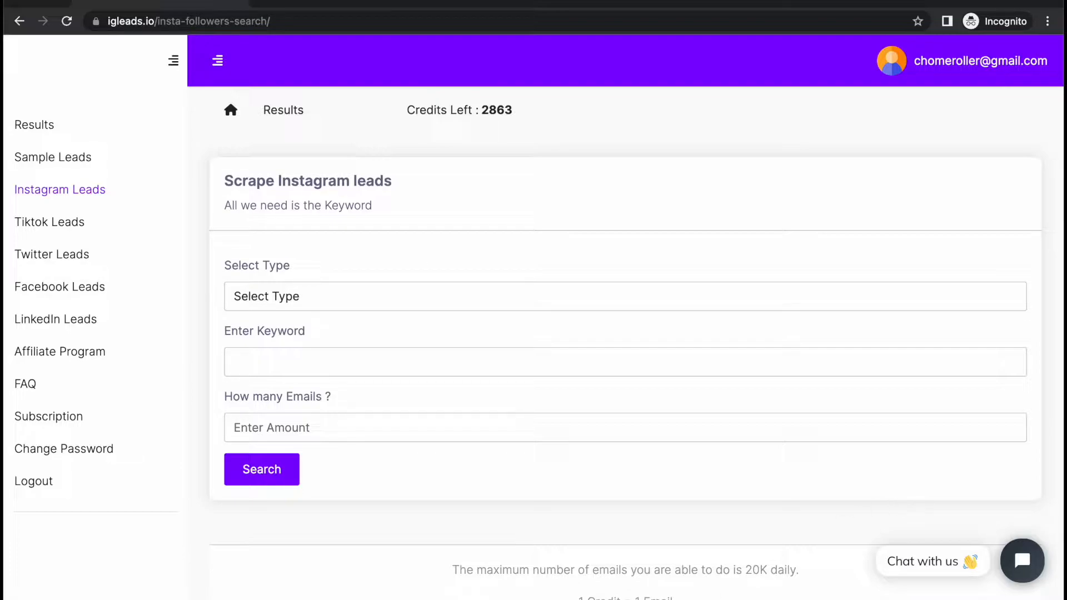
{"action": "mouse_move", "coordinate": [308, 322]}
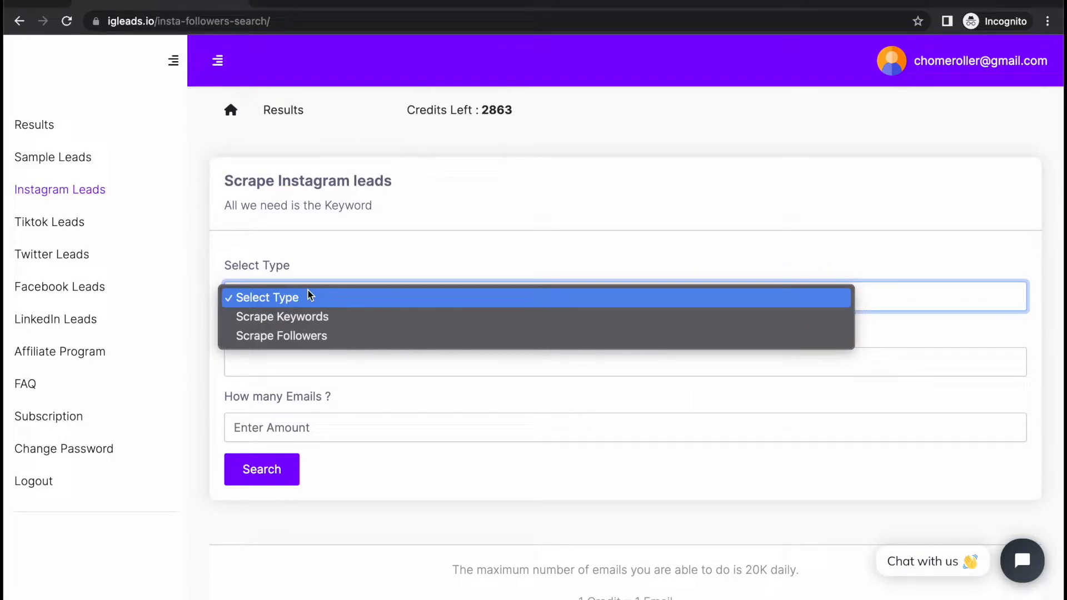
{"action": "mouse_move", "coordinate": [308, 307]}
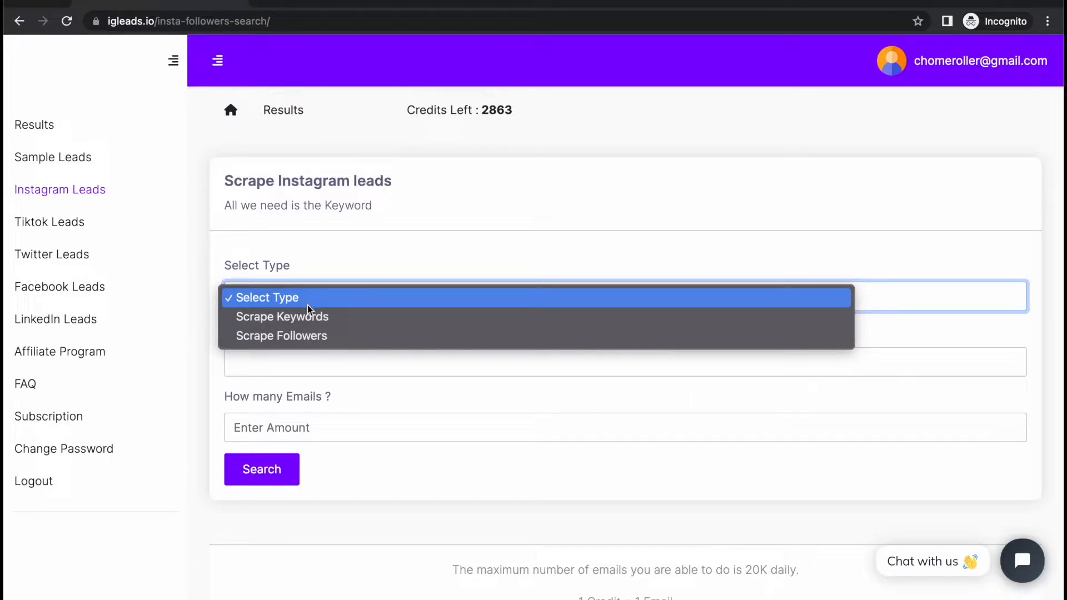
Step: Choose Scrape Keywords as the Instagram lead scrape type
{"action": "left_click", "coordinate": [280, 317]}
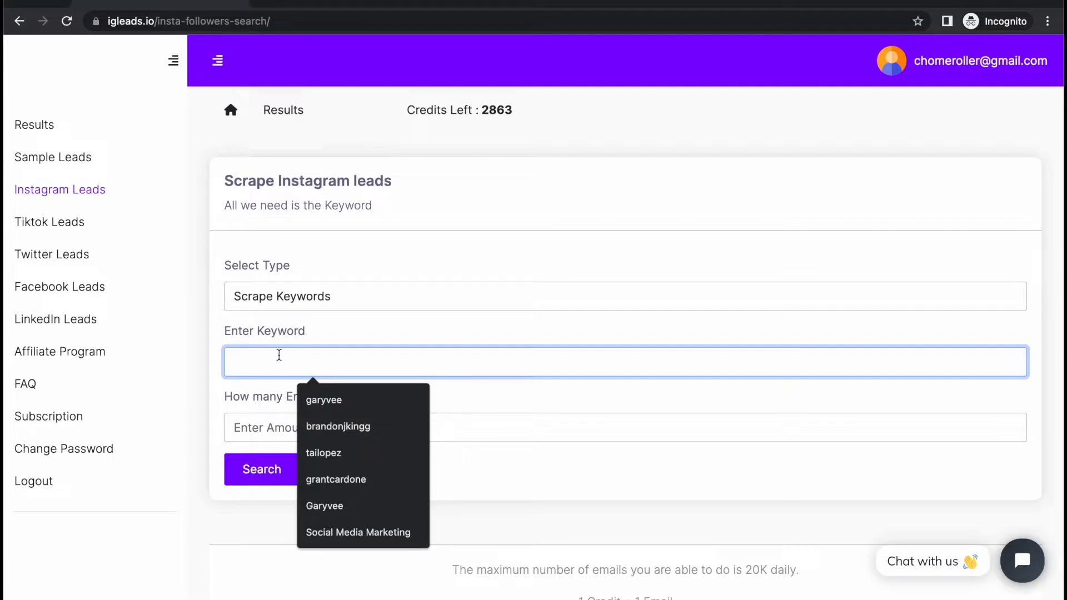
Step: Enter 'Social Media Marketing' as the keyword and 200 as the number of emails
{"action": "left_click", "coordinate": [422, 320]}
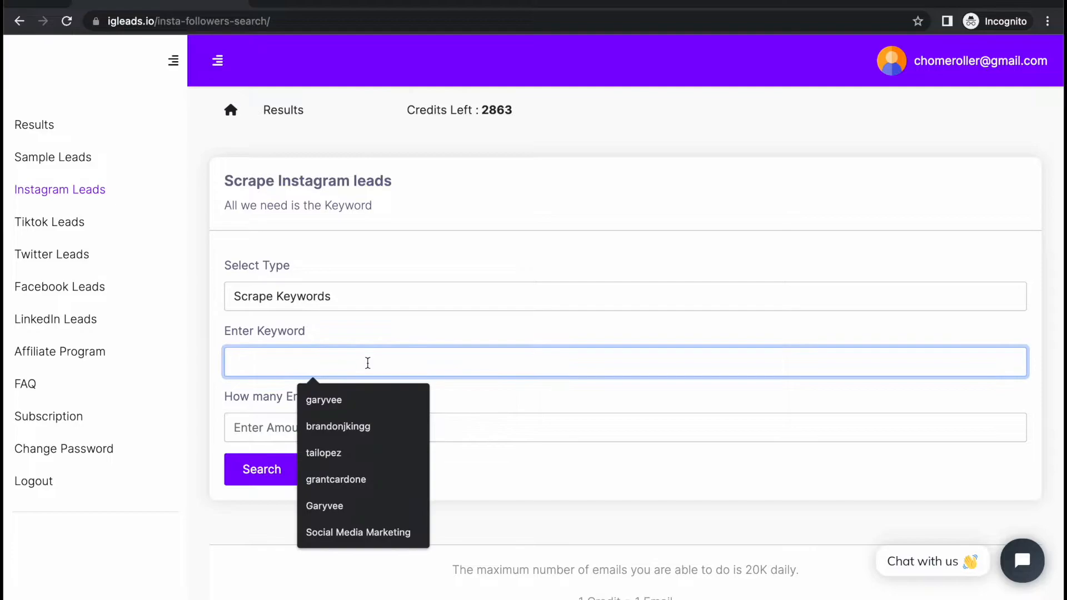
{"action": "type", "text": "Social Medi"}
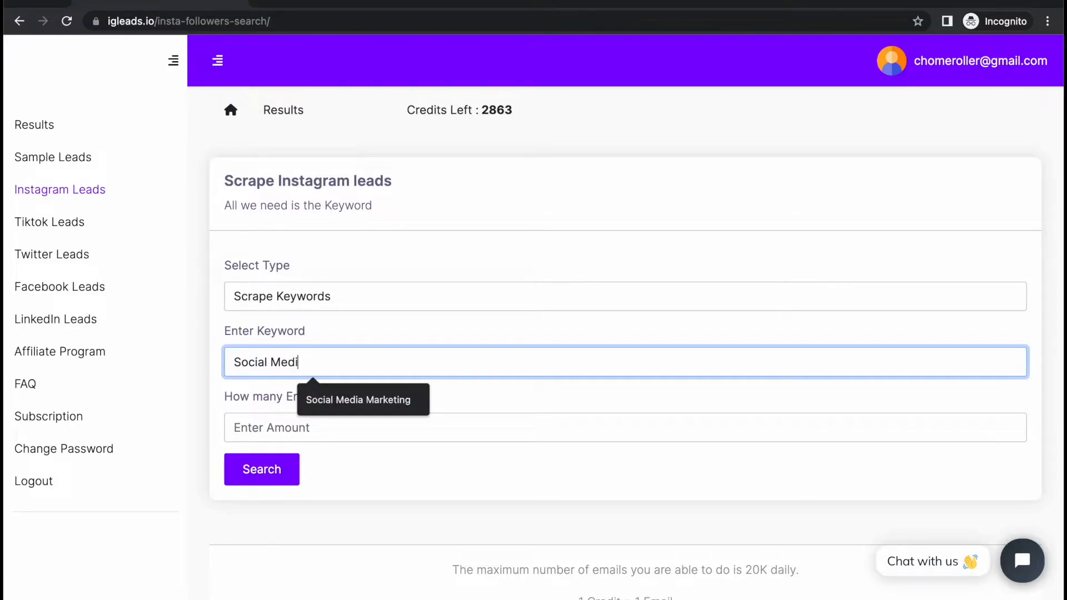
{"action": "type", "text": "a M"}
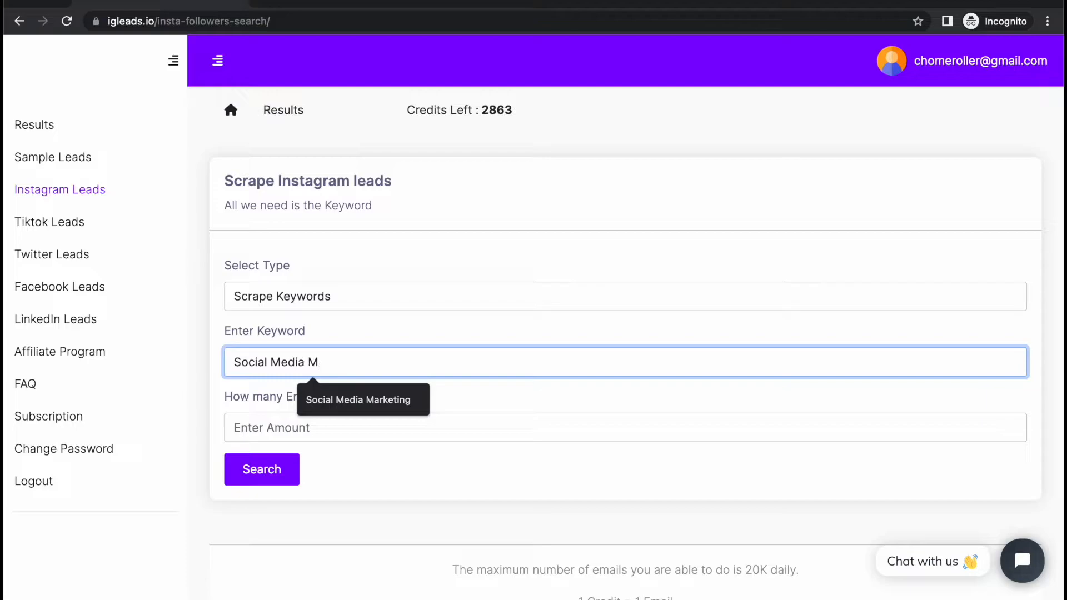
{"action": "type", "text": "arketing"}
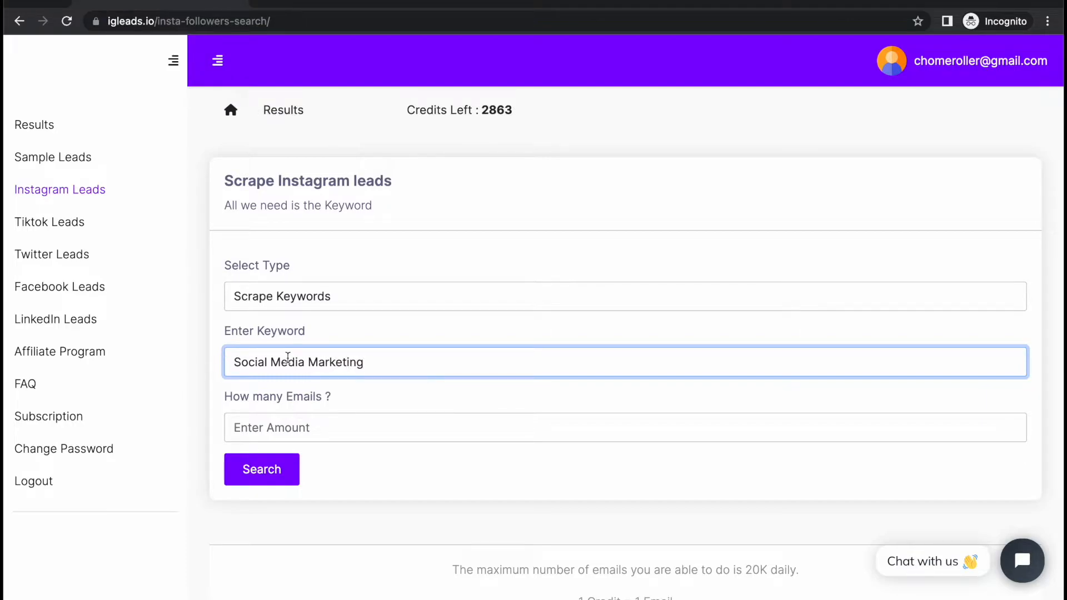
{"action": "mouse_move", "coordinate": [329, 332]}
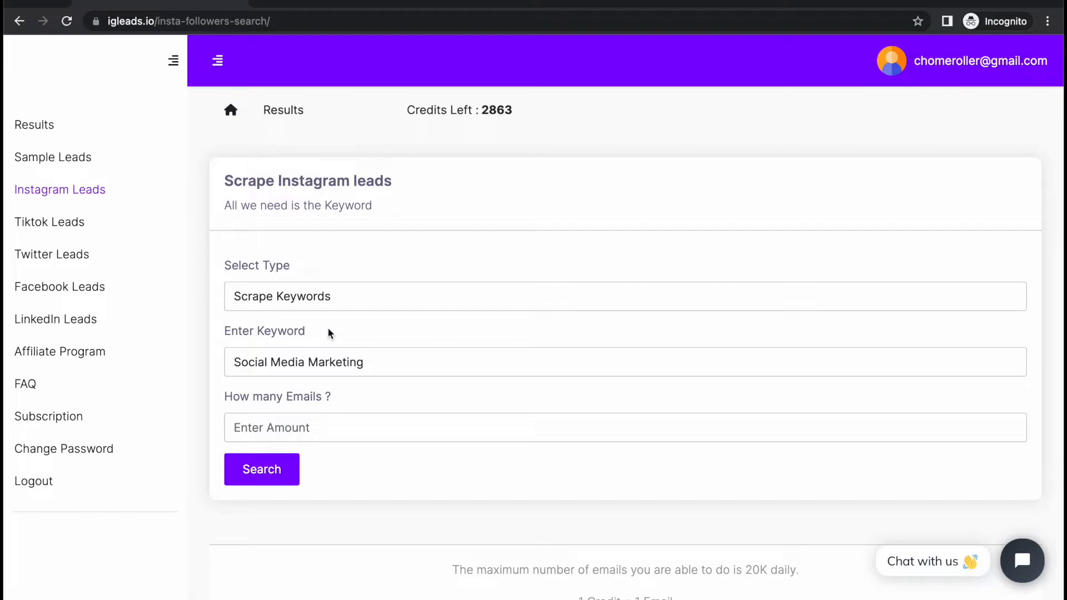
{"action": "mouse_move", "coordinate": [302, 406]}
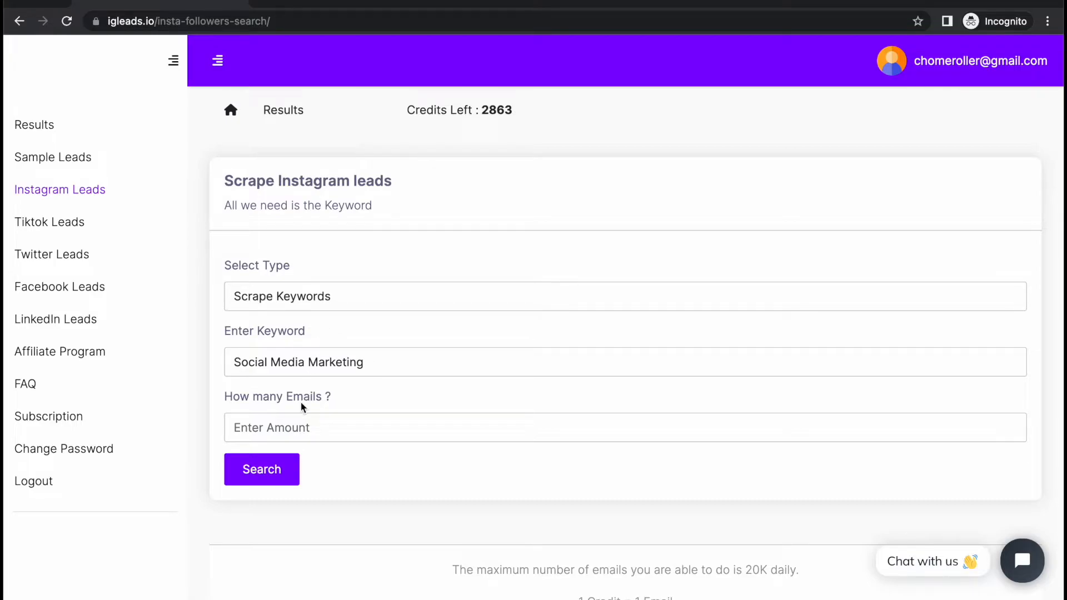
{"action": "type", "text": "200"}
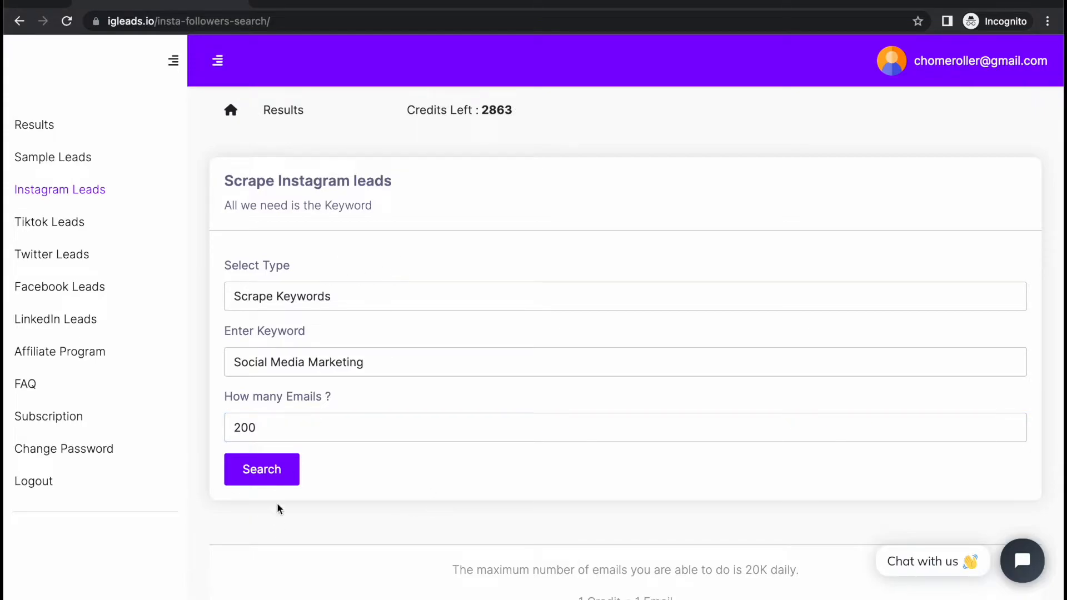
Step: Start the scrape and reach the Results list via the 'leads are ready' Gmail link
{"action": "left_click", "coordinate": [262, 469]}
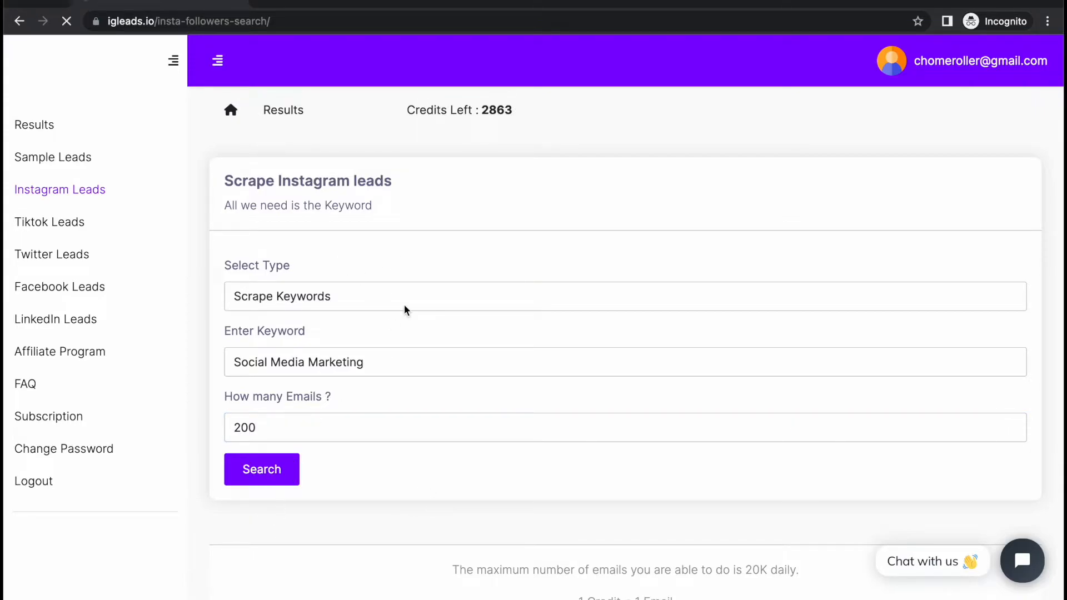
{"action": "left_click", "coordinate": [261, 469]}
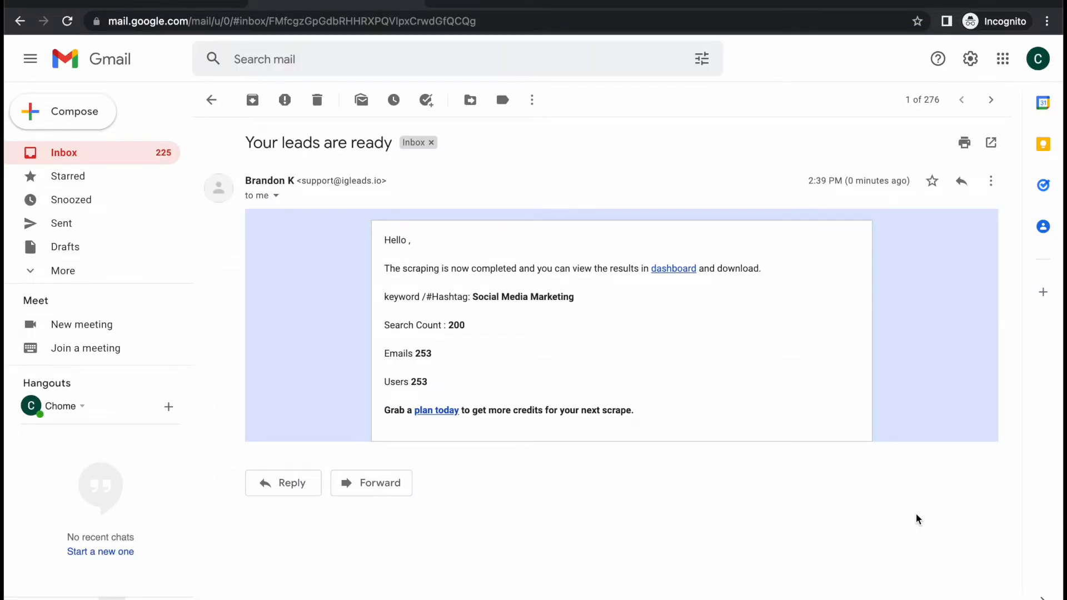
{"action": "left_click", "coordinate": [674, 268]}
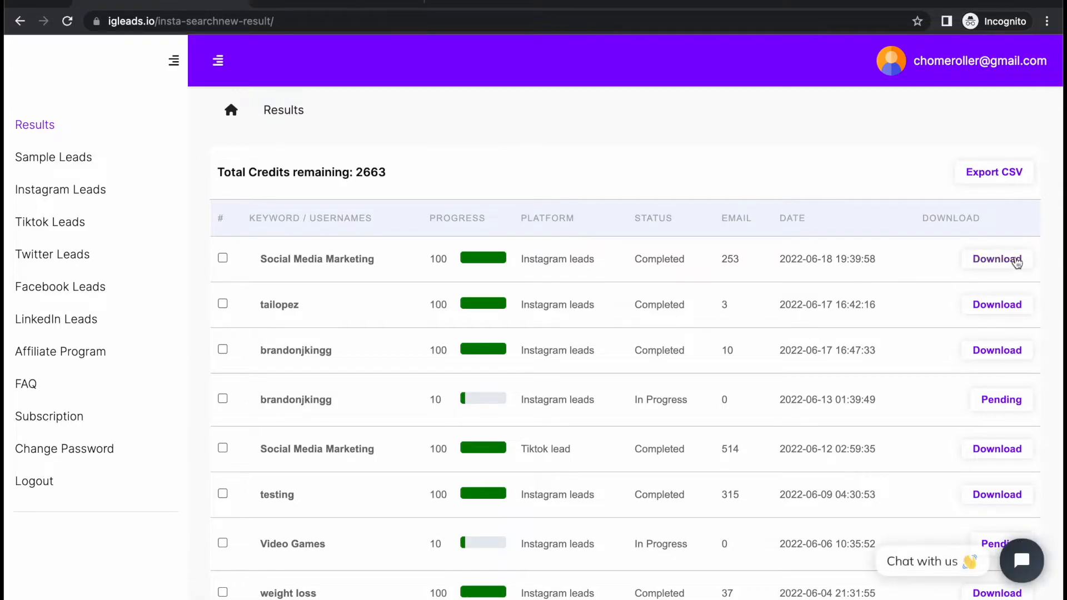
Step: Download the Social Media Marketing leads CSV and open it in Numbers
{"action": "left_click", "coordinate": [997, 259]}
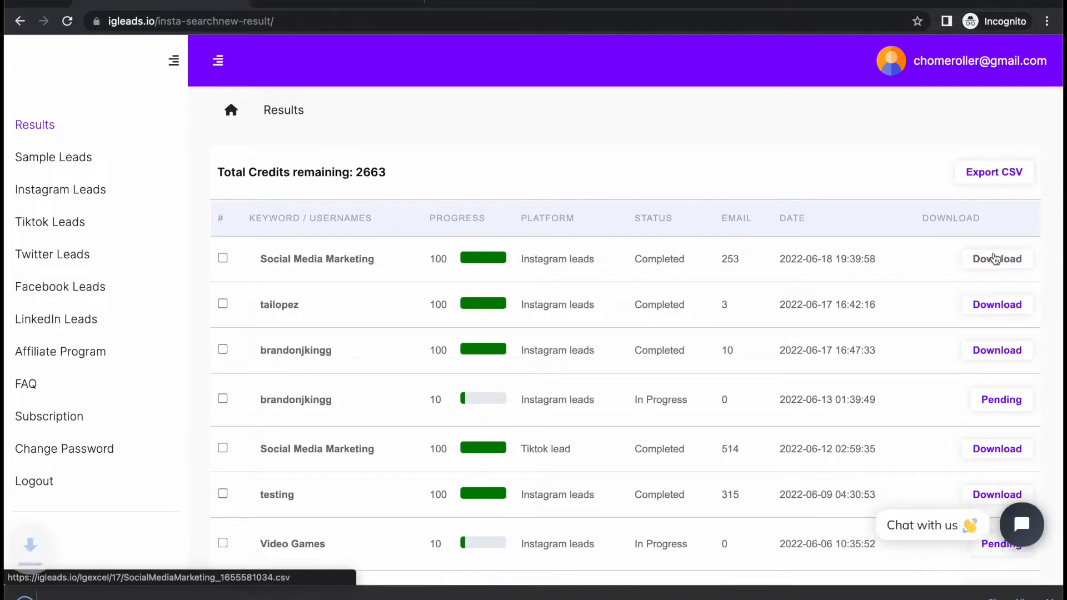
{"action": "left_click", "coordinate": [996, 259]}
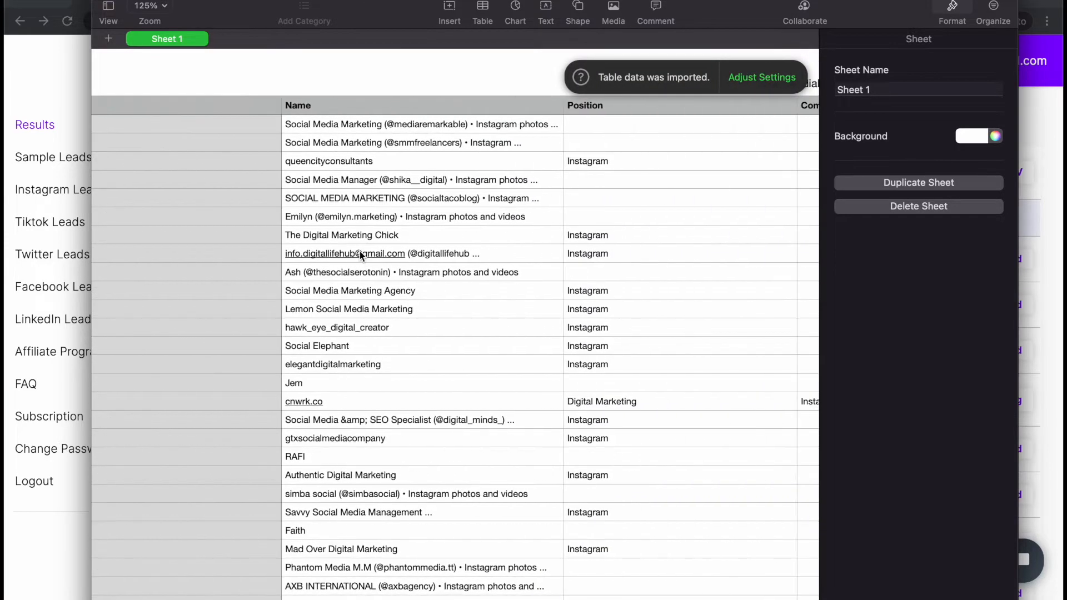
{"action": "scroll", "scroll_direction": "down", "scroll_amount": 3}
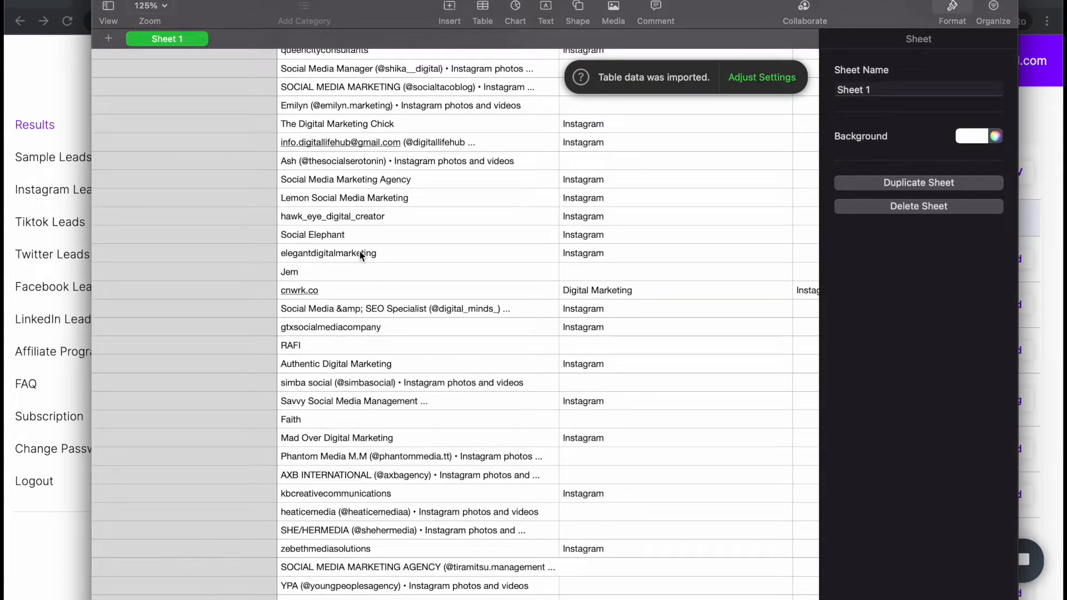
{"action": "scroll", "scroll_direction": "down", "scroll_amount": 3}
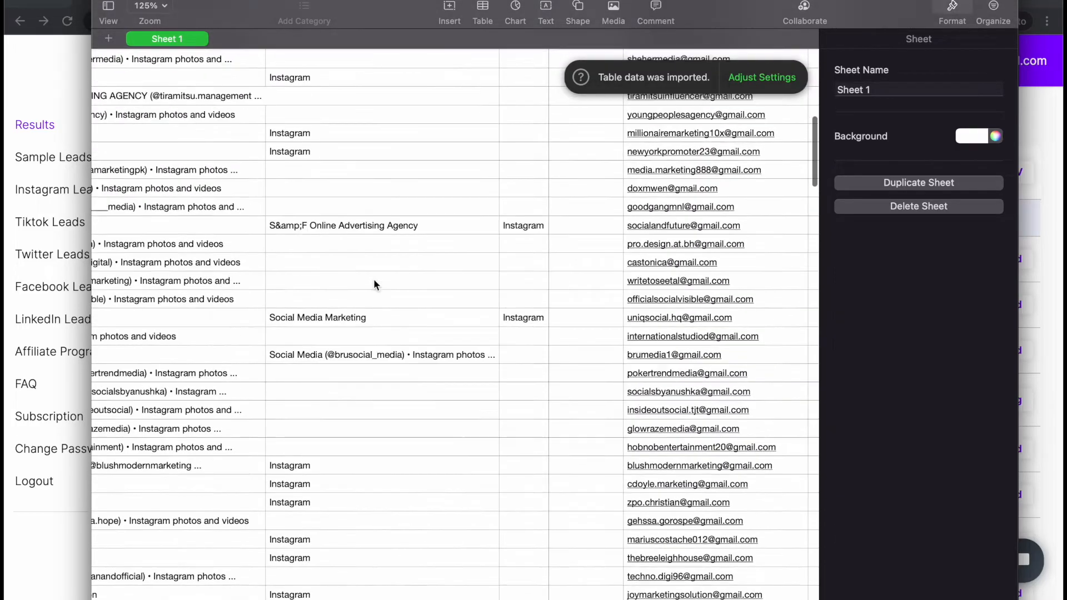
{"action": "scroll", "scroll_direction": "down", "scroll_amount": 3}
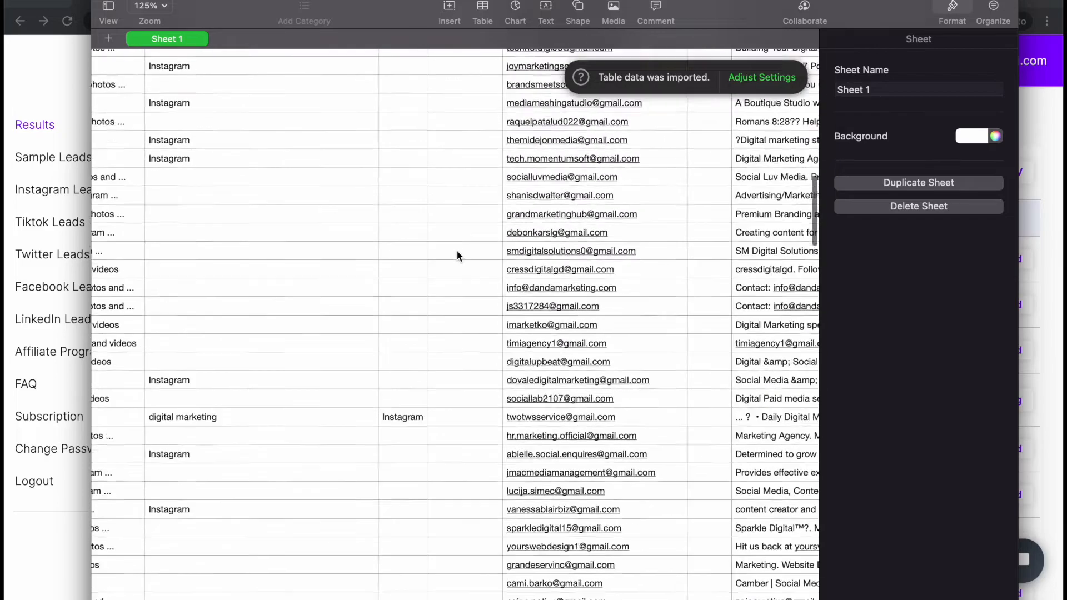
{"action": "scroll", "scroll_direction": "down", "scroll_amount": 3}
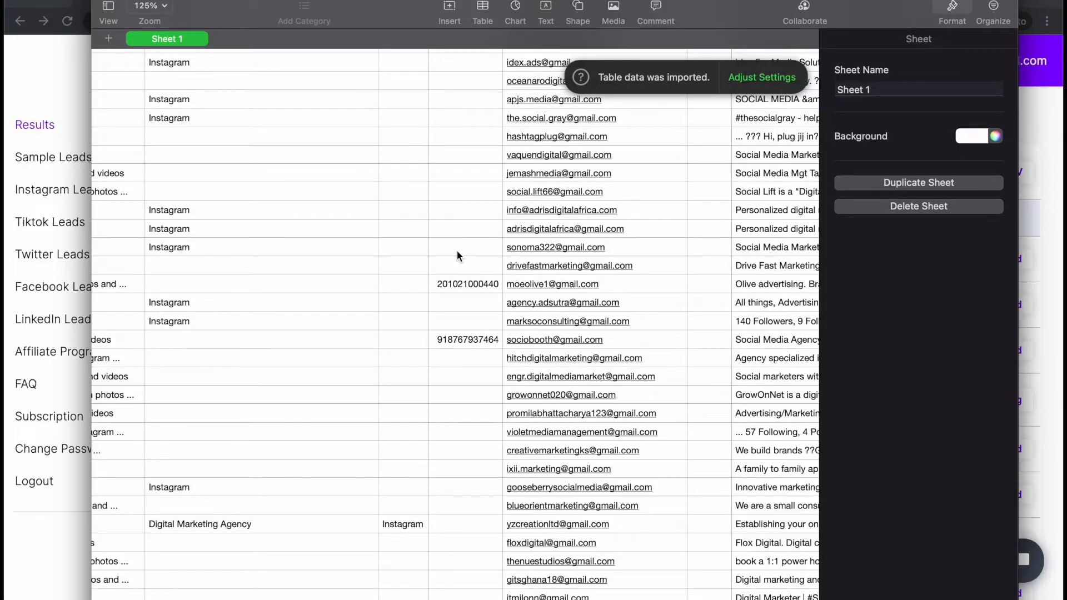
{"action": "scroll", "scroll_direction": "down", "scroll_amount": 3}
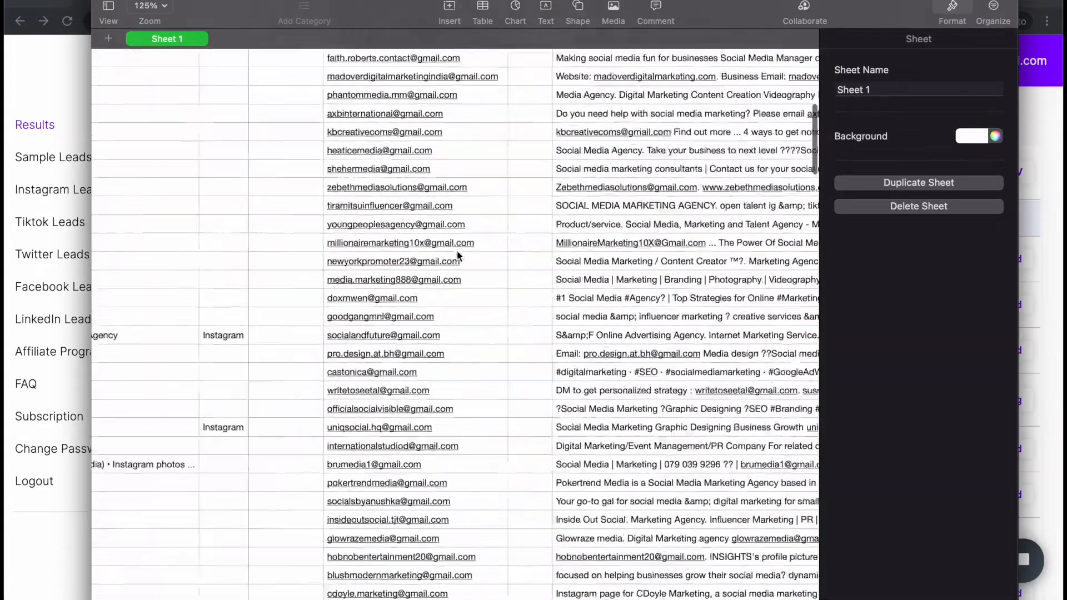
{"action": "scroll", "scroll_direction": "down", "scroll_amount": 3}
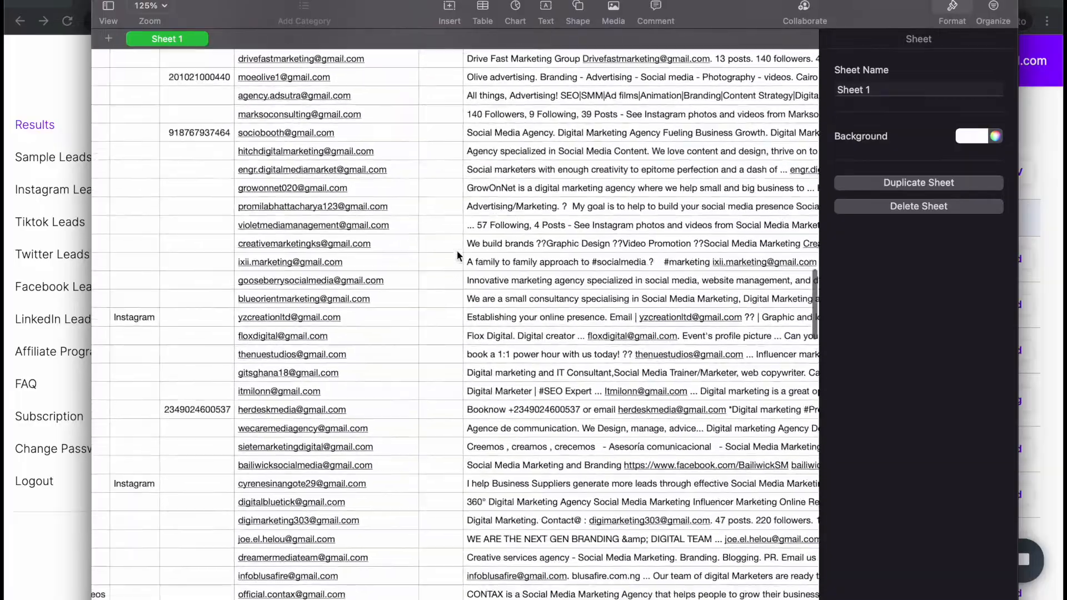
{"action": "scroll", "scroll_direction": "down", "scroll_amount": 3}
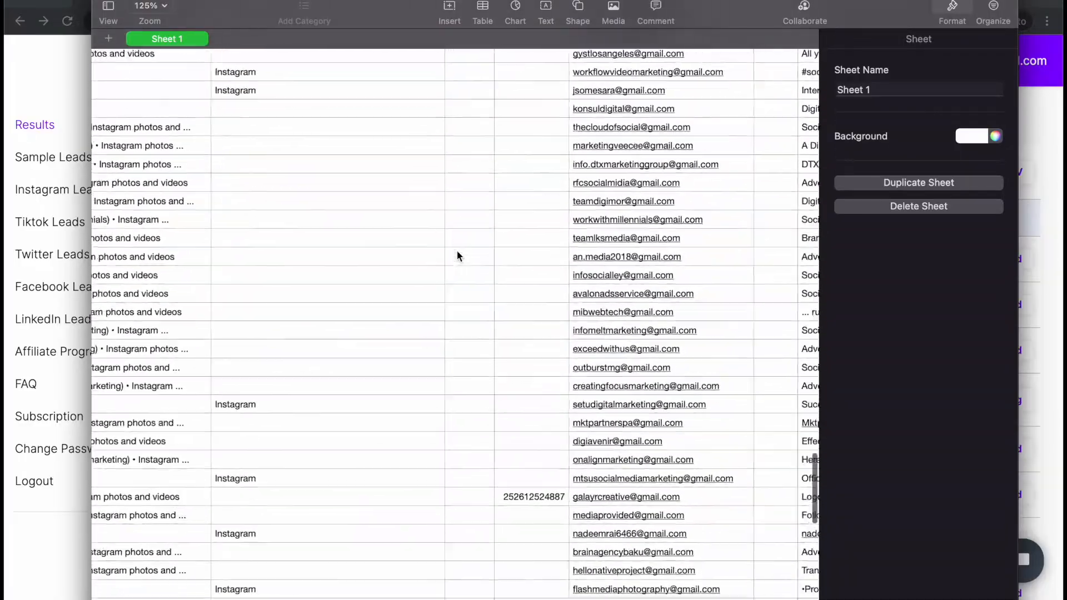
{"action": "scroll", "scroll_direction": "up", "scroll_amount": 3}
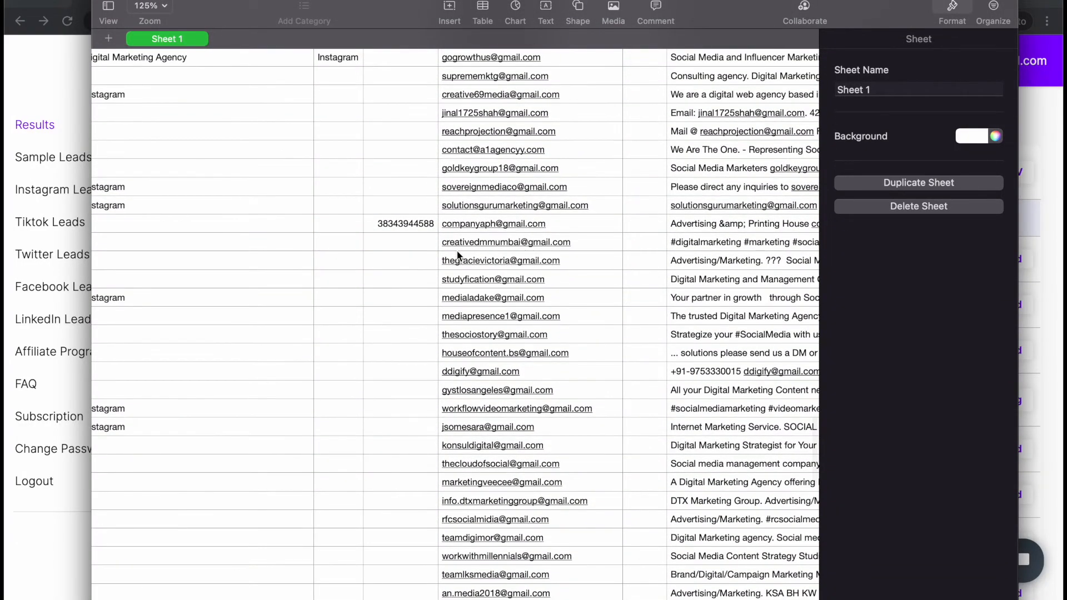